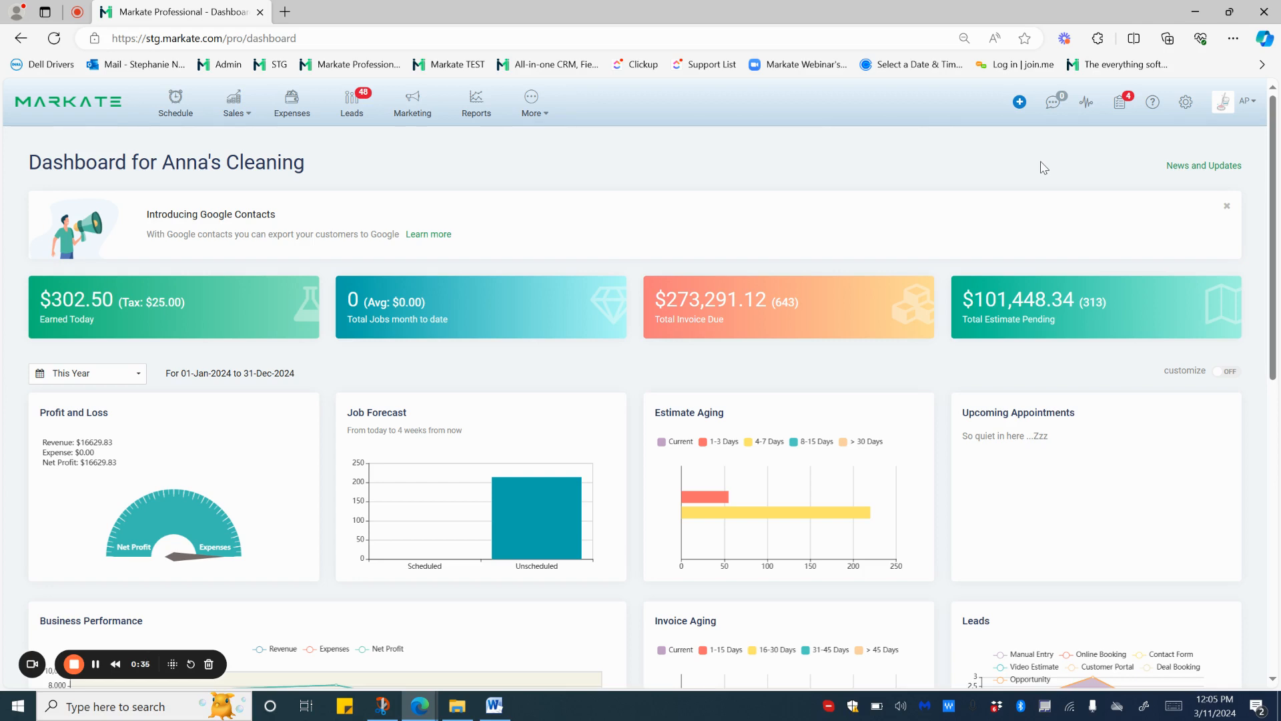
mouse_move(1169, 149)
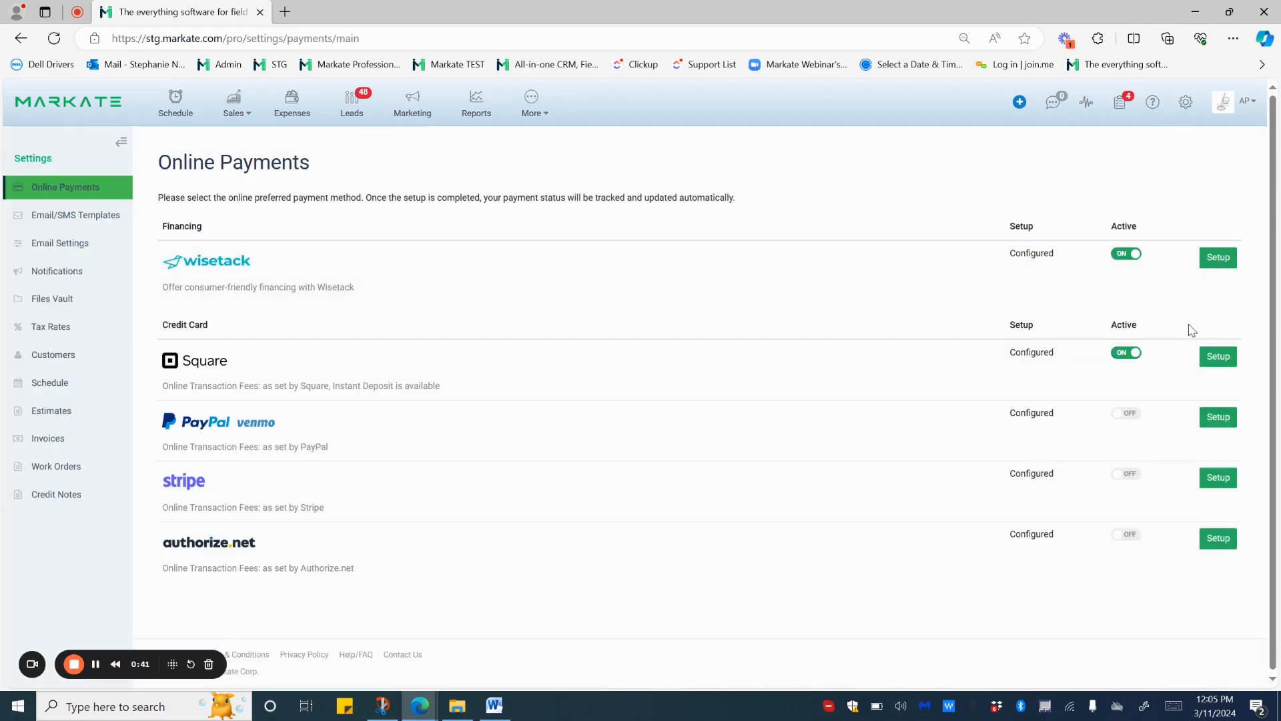
- Open the Square setup from the Online Payments provider list
left_click(1217, 356)
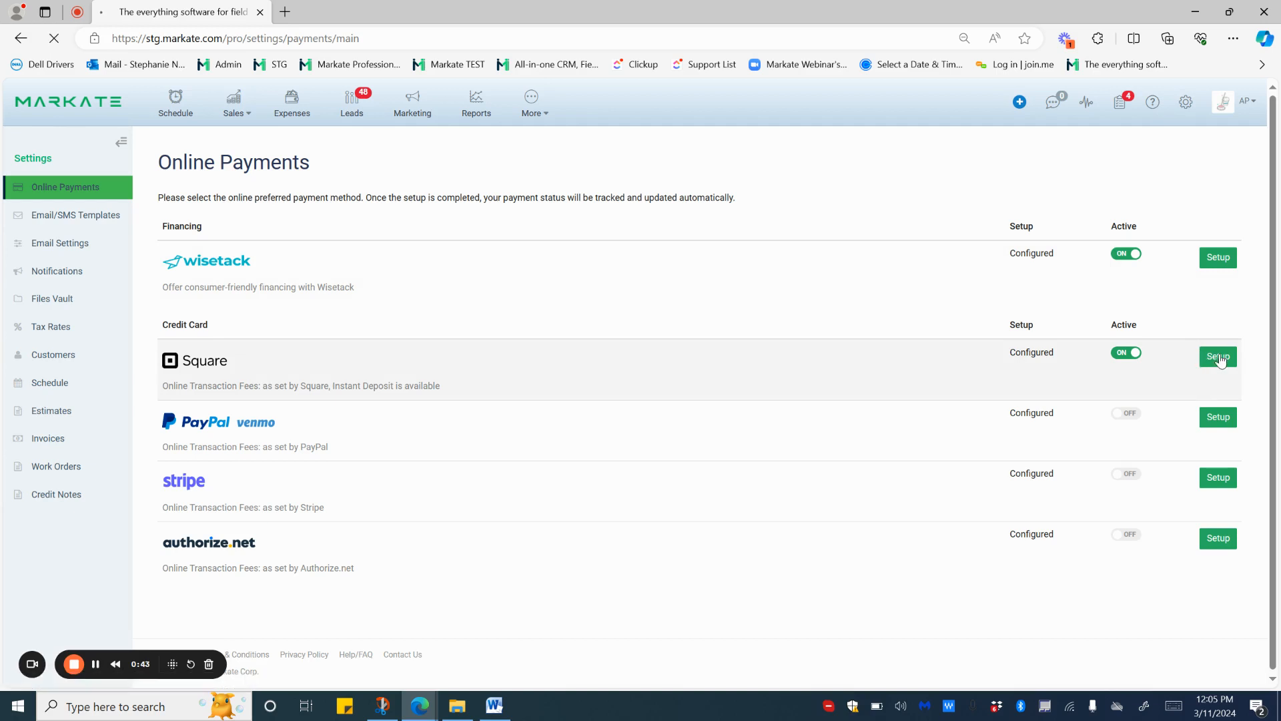
- Review the Square setup page showing ACH bank transfers and saved cards enabled
left_click(1217, 357)
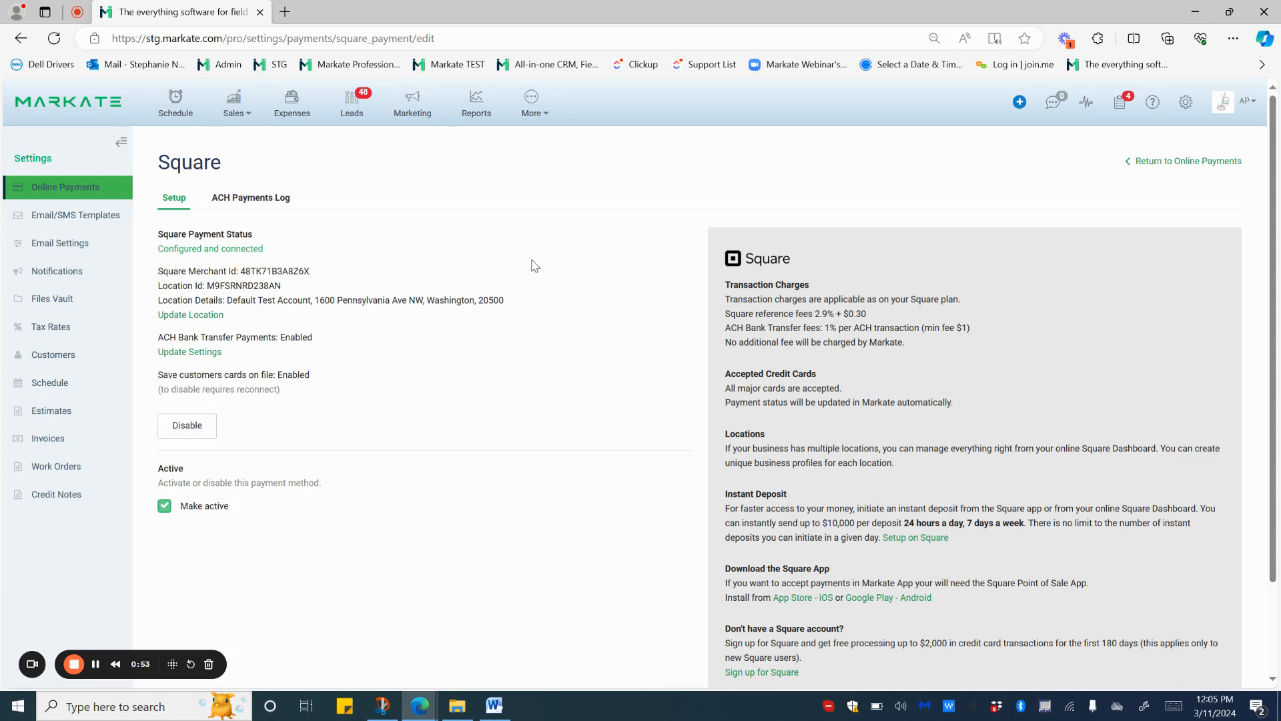
mouse_move(190, 352)
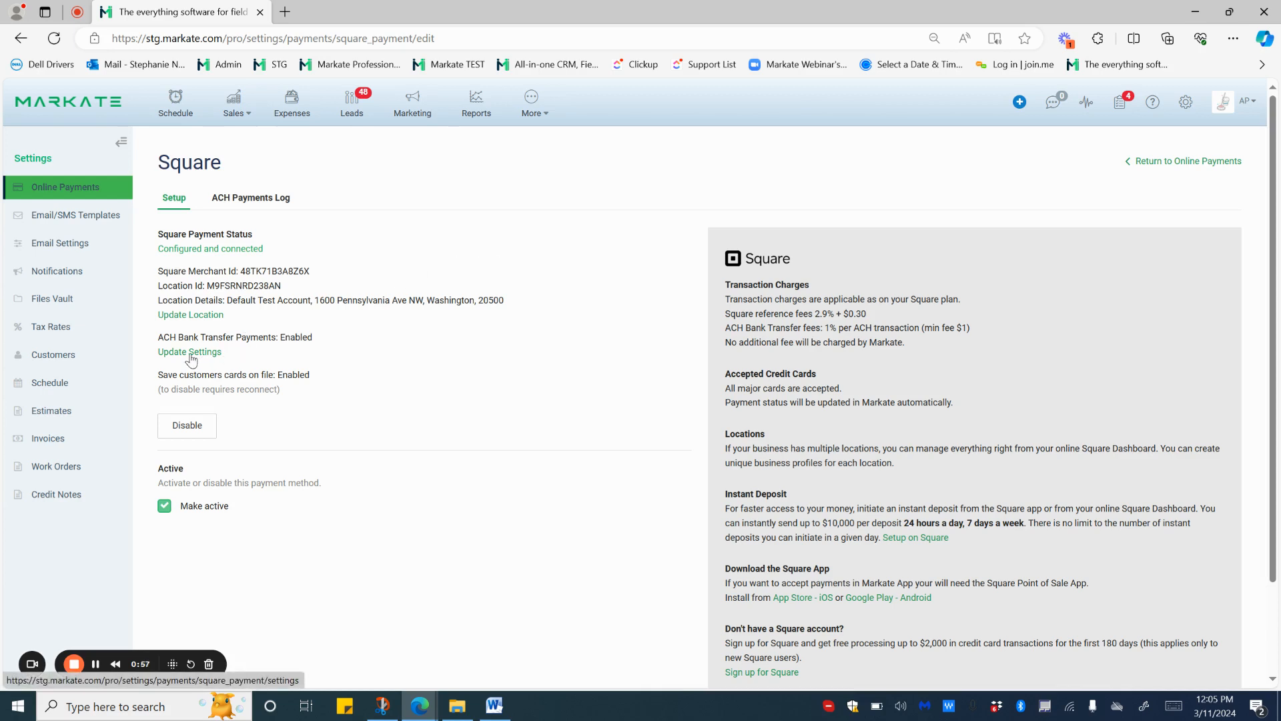
- Save the Square location settings with 'Enable Square ACH' checked
left_click(188, 352)
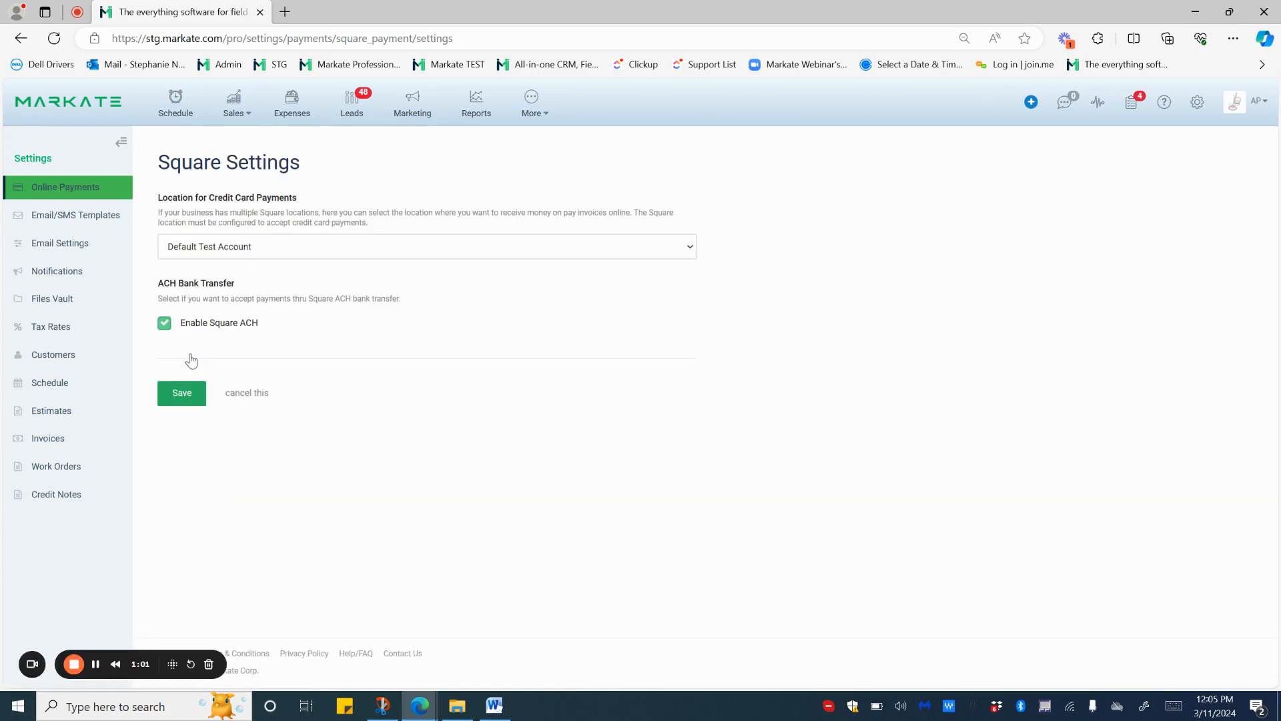
mouse_move(507, 327)
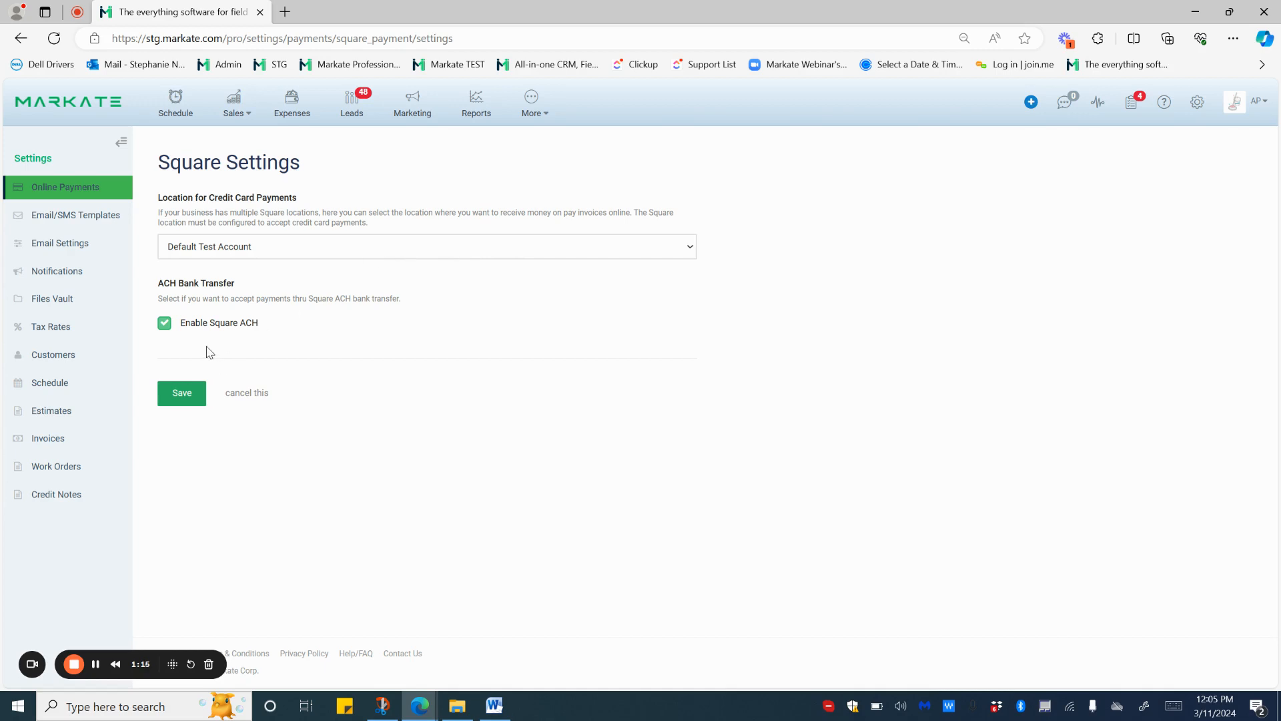
mouse_move(183, 400)
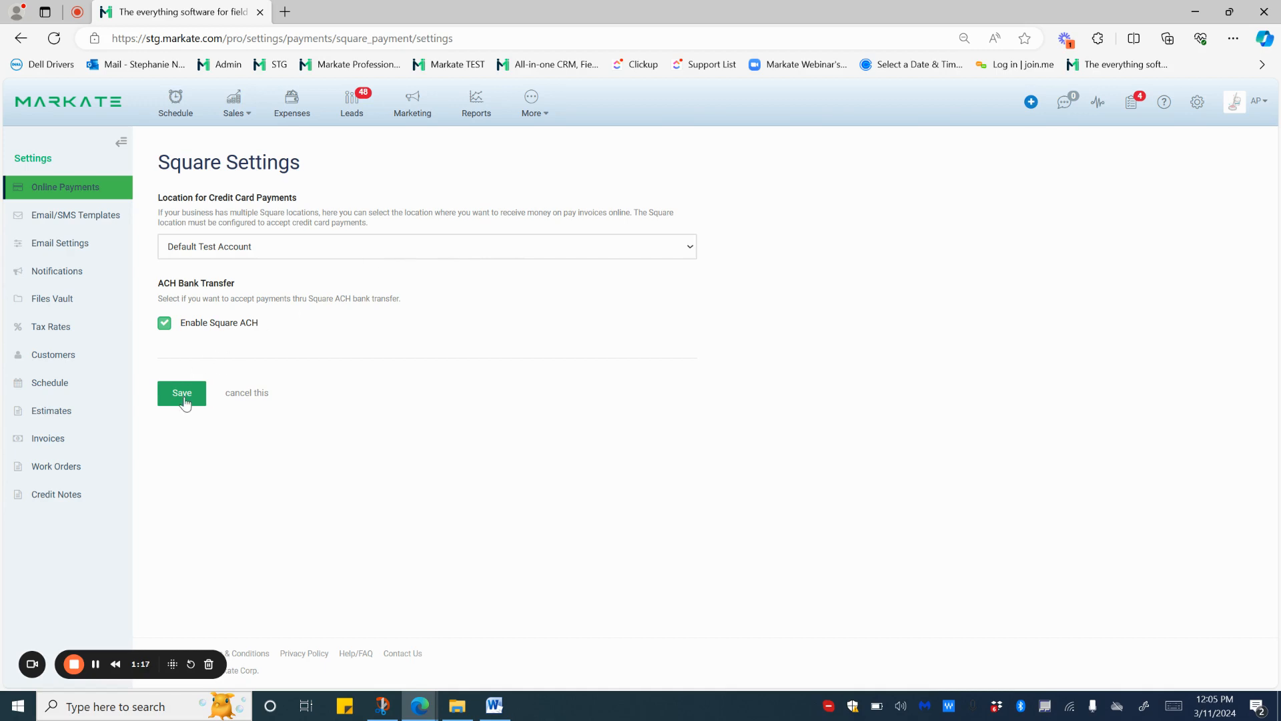
left_click(181, 393)
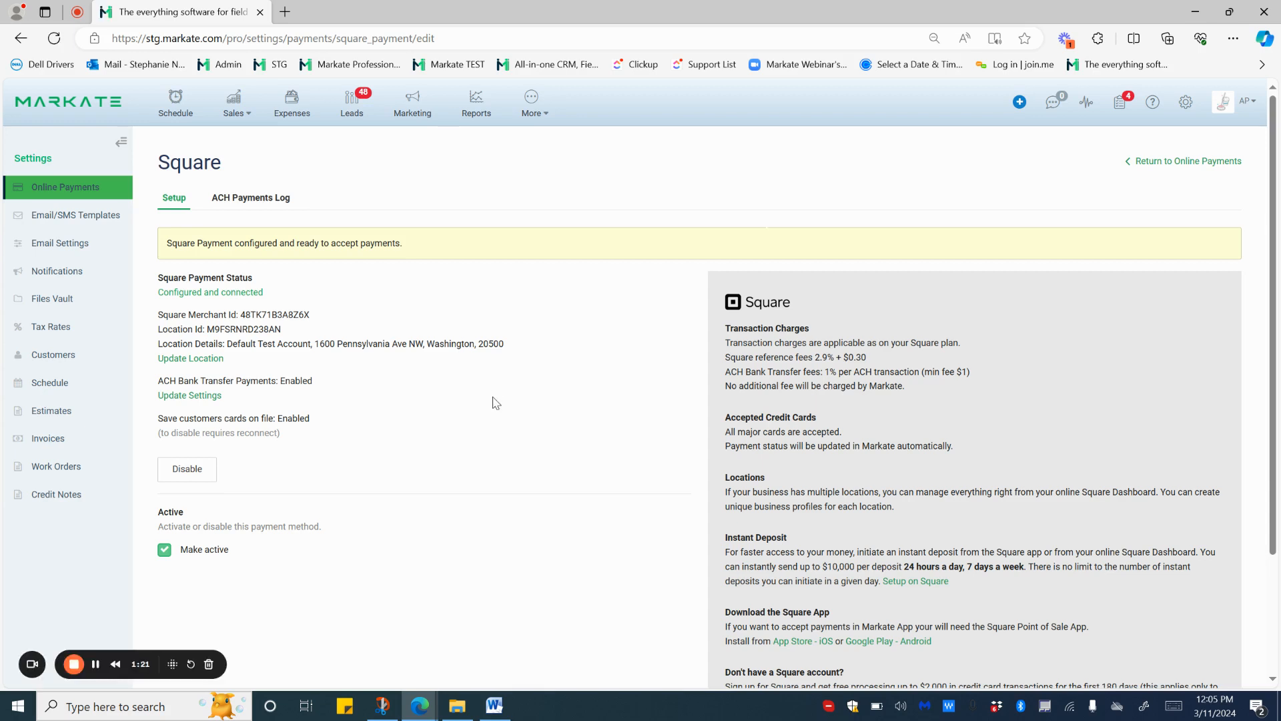
scroll("down", 3)
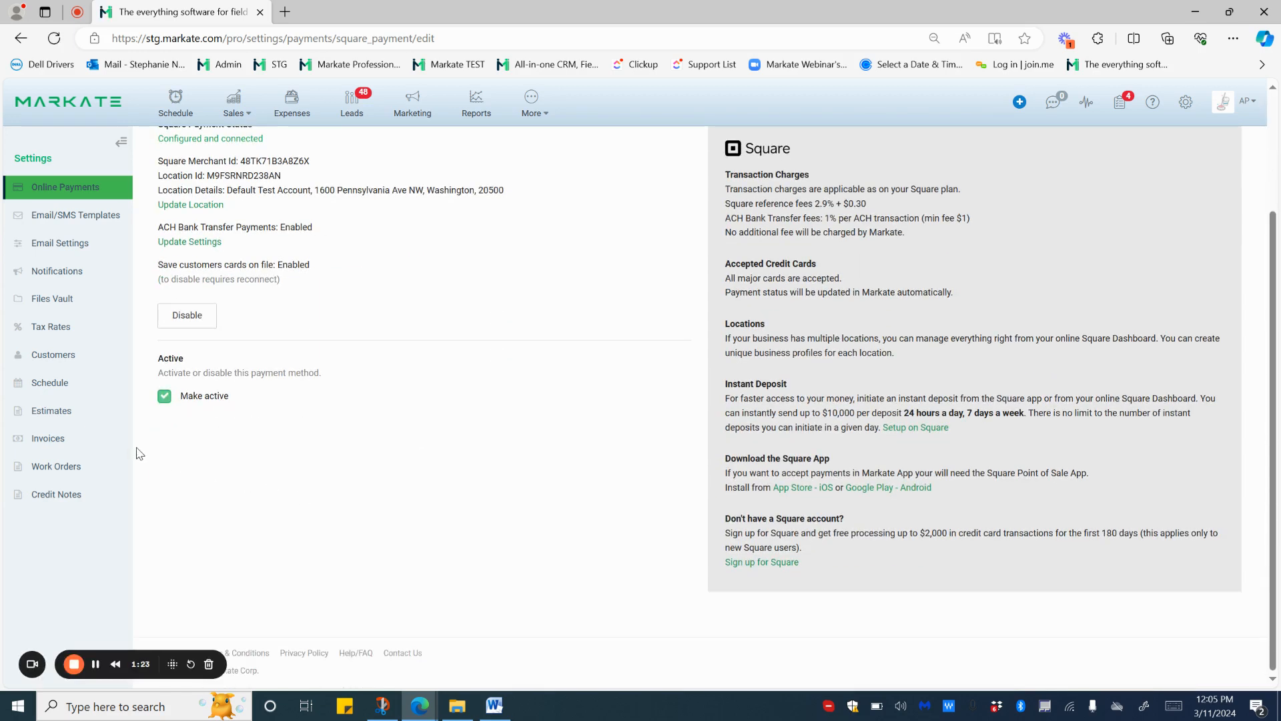
- Save invoice settings accepting Credit Card and ACH Bank Transfer payment methods
left_click(47, 438)
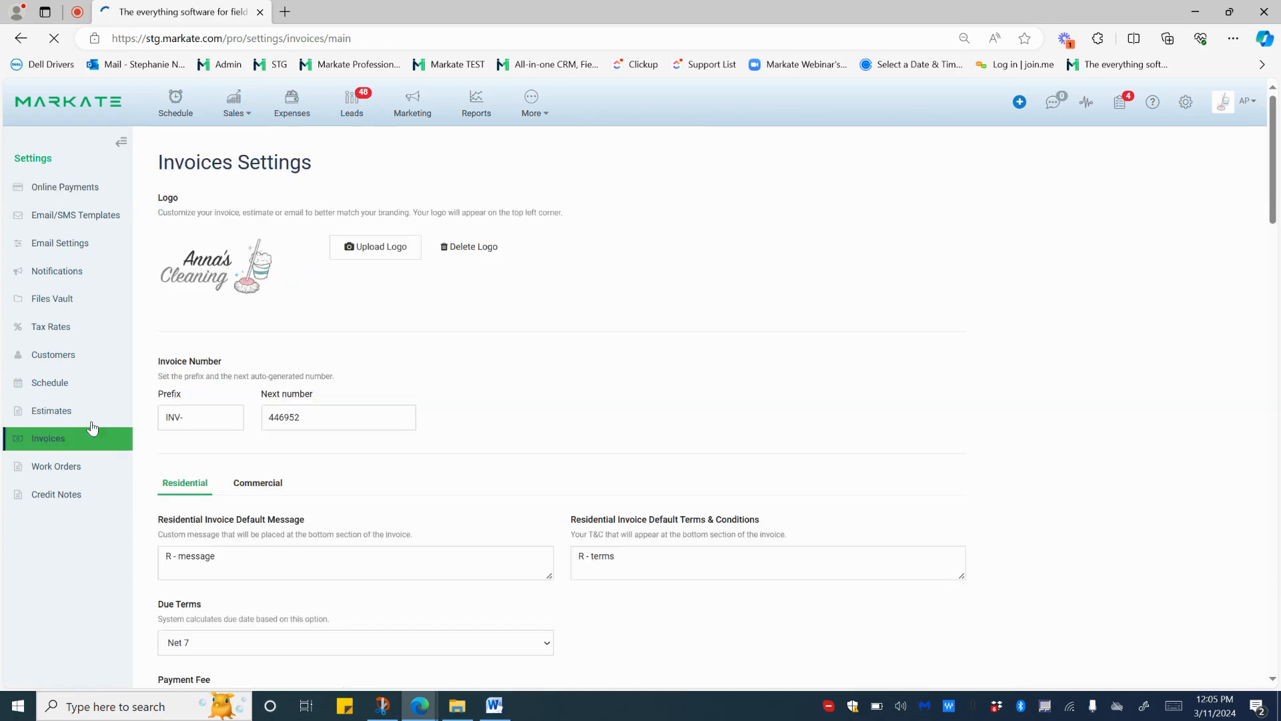
scroll("down", 3)
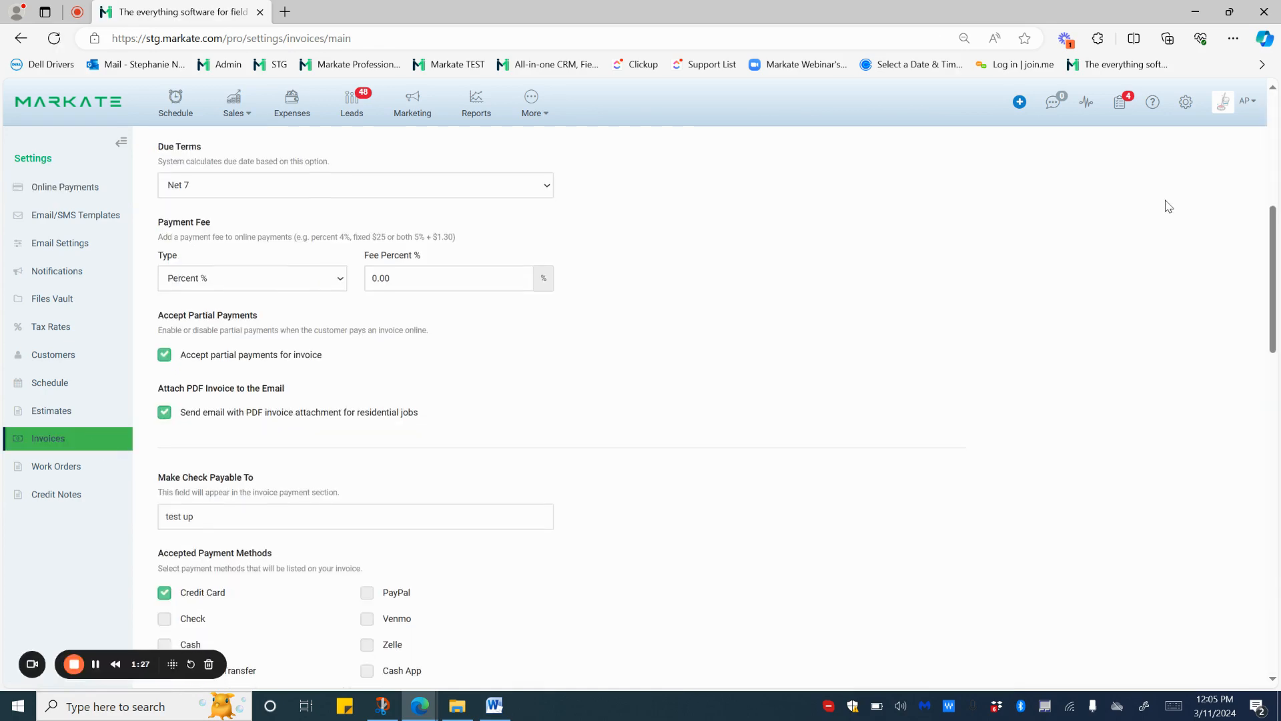
scroll("down", 3)
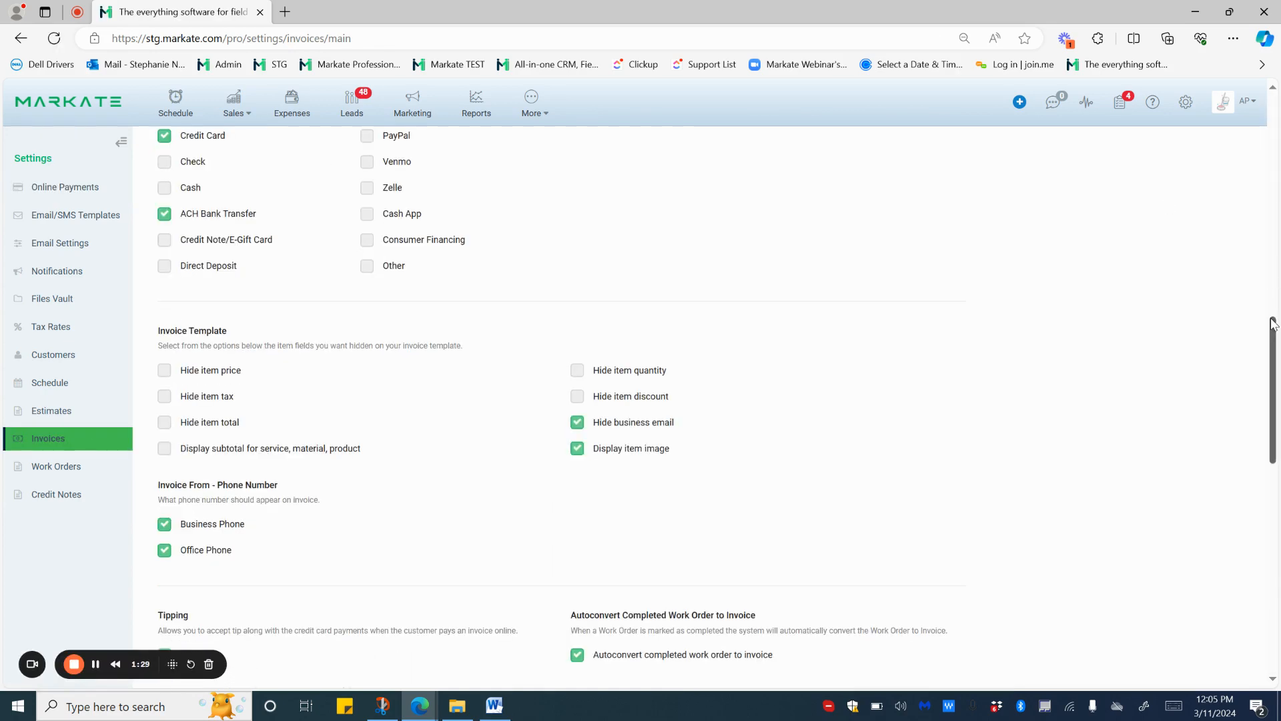
scroll("up", 3)
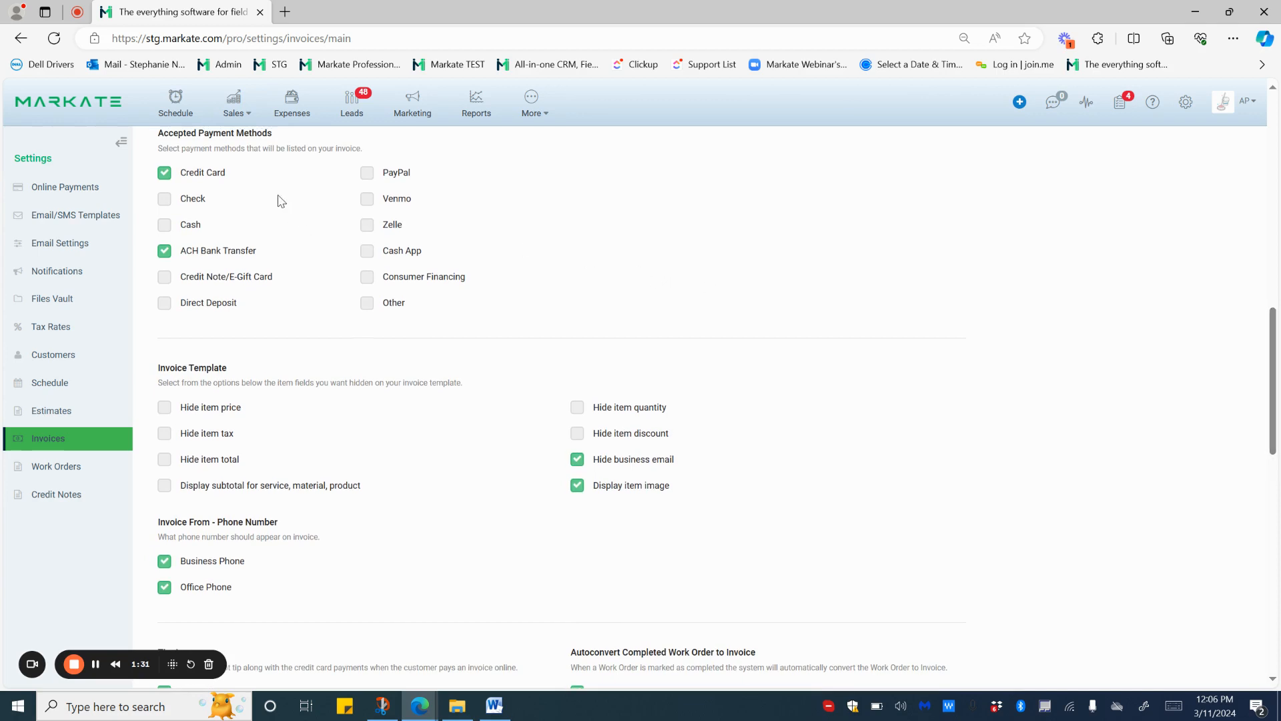
mouse_move(294, 255)
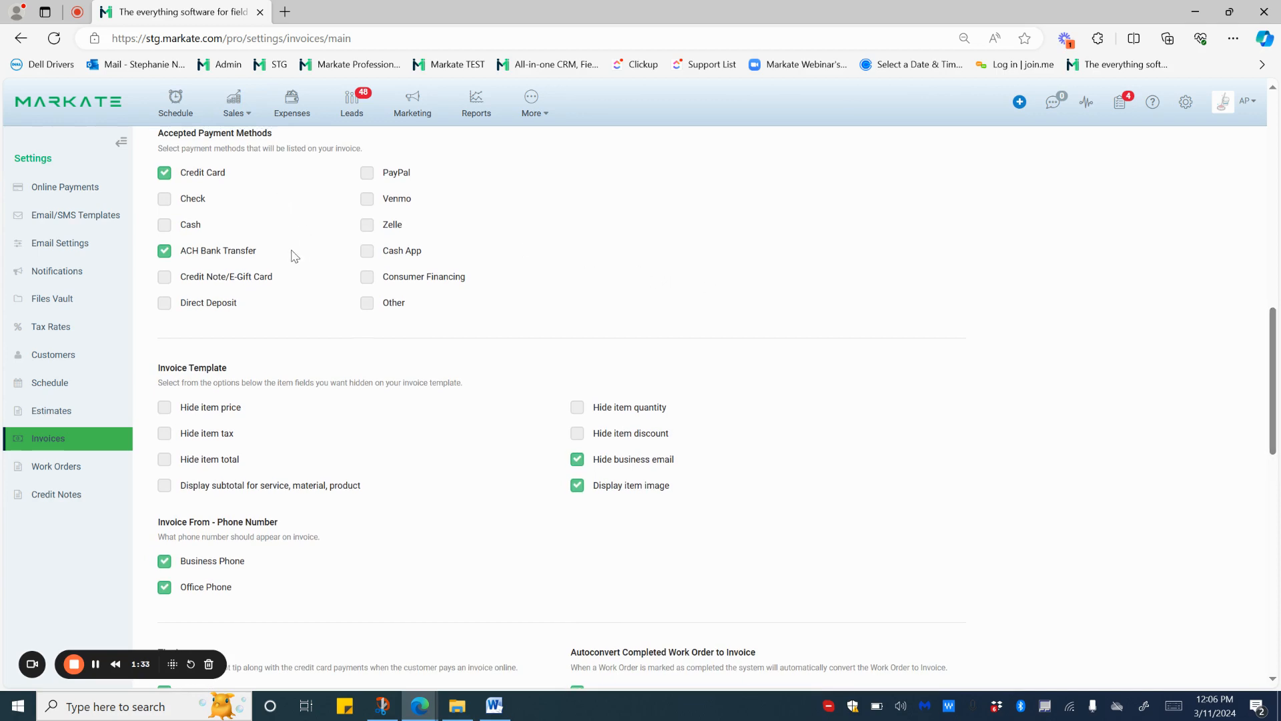
mouse_move(299, 198)
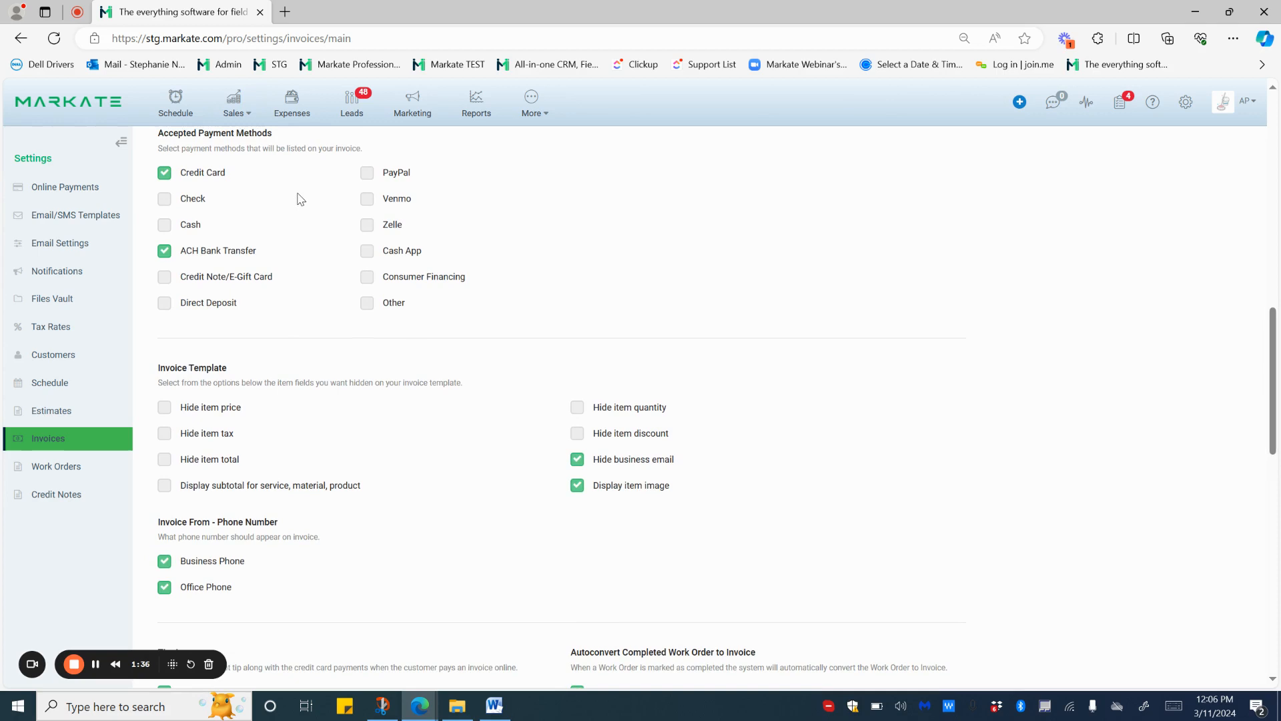
scroll("down", 3)
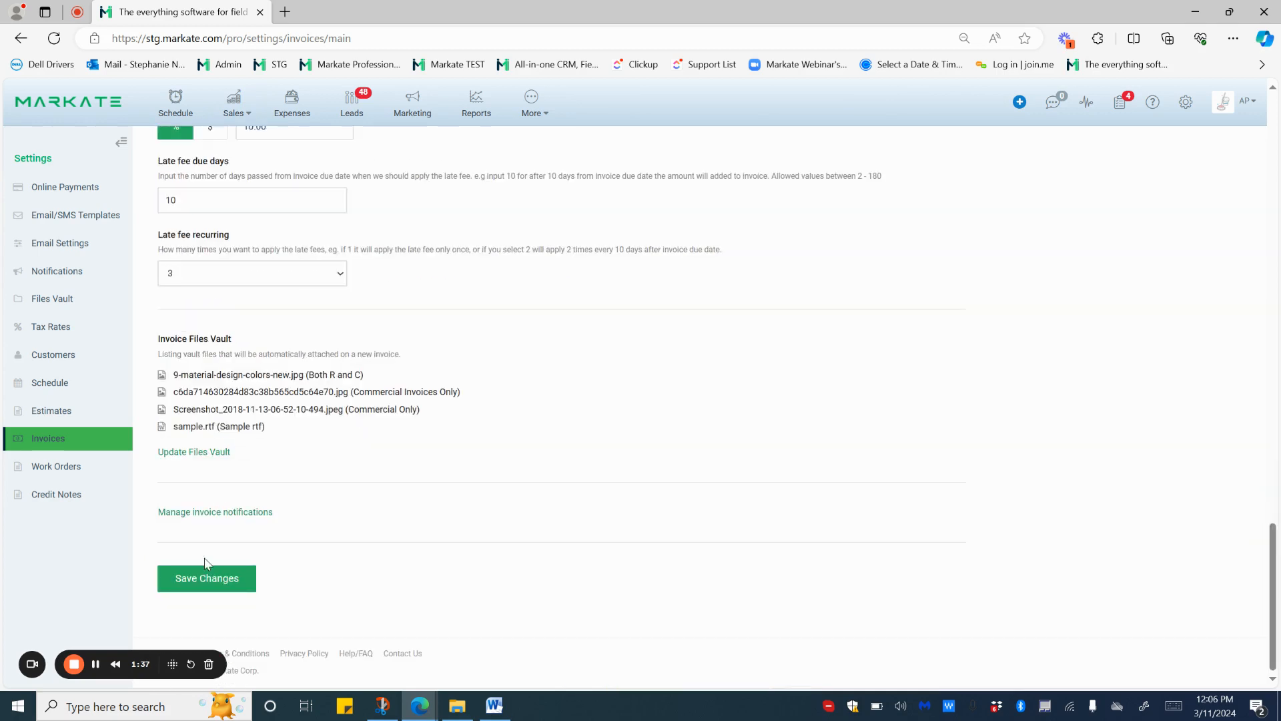
left_click(206, 578)
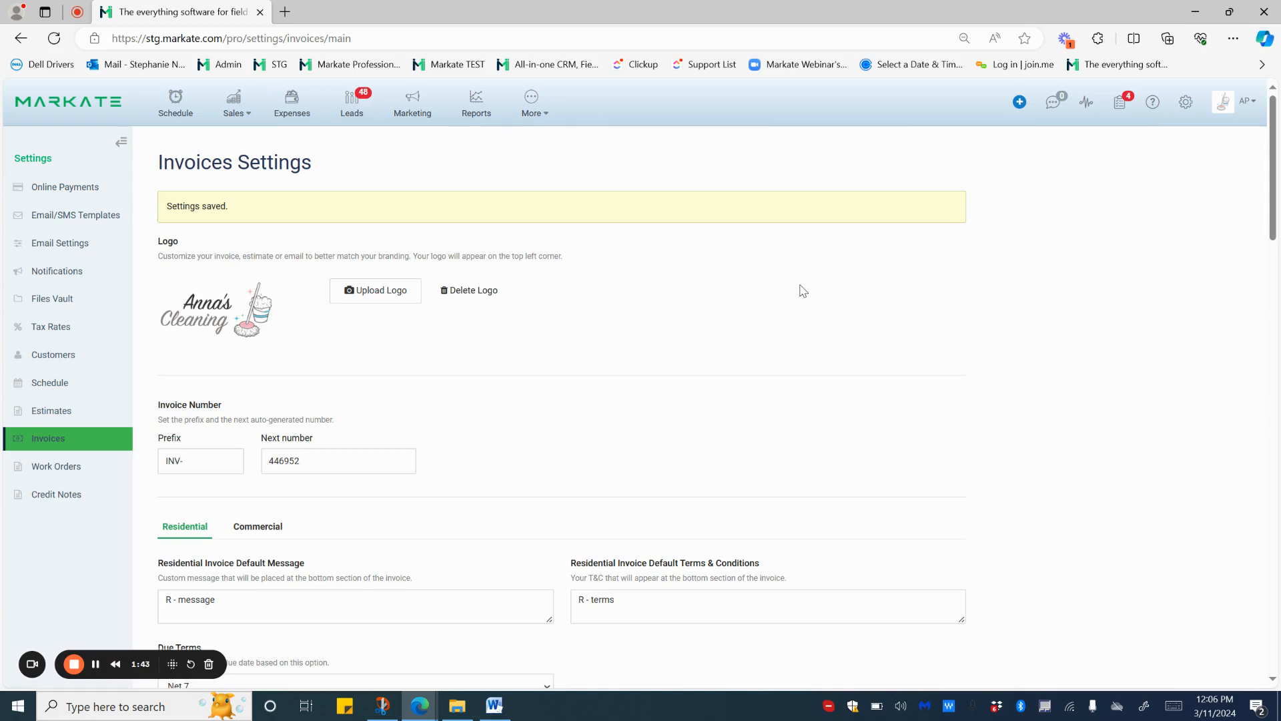
left_click(1019, 101)
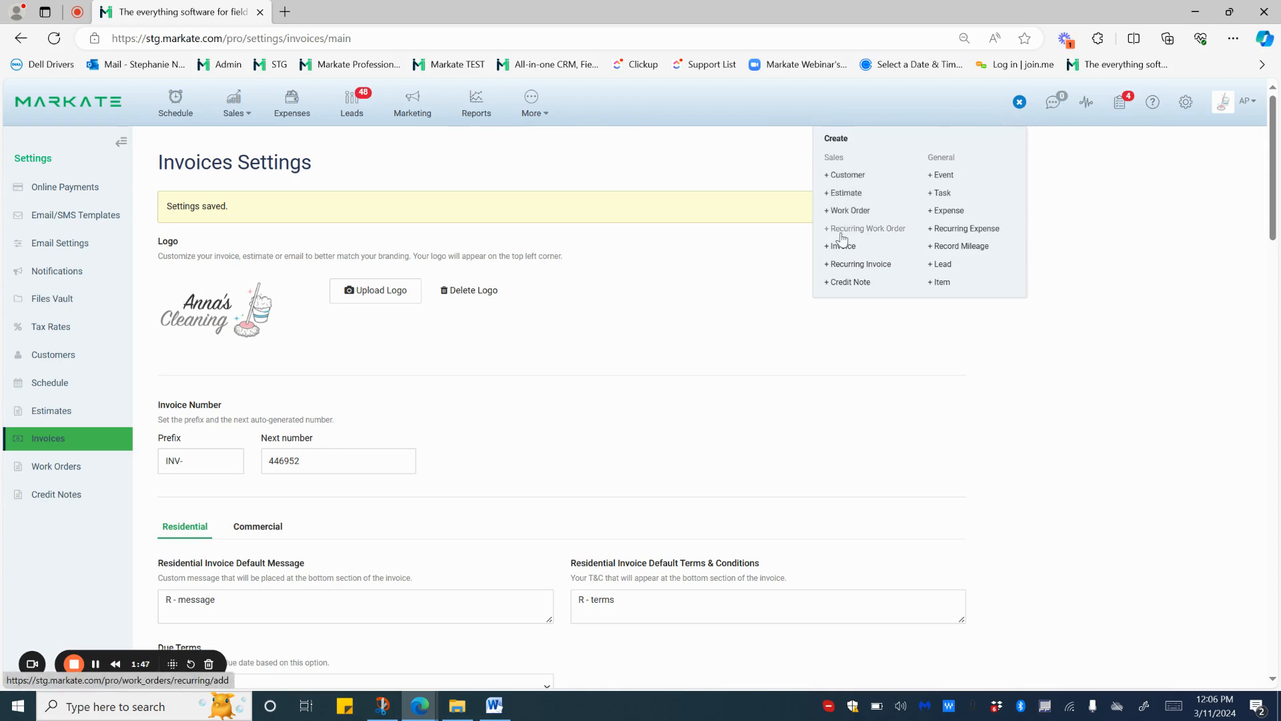
- Start a new invoice with Credit Card Payments (Square) and ACH Bank Transfer both checked
left_click(840, 245)
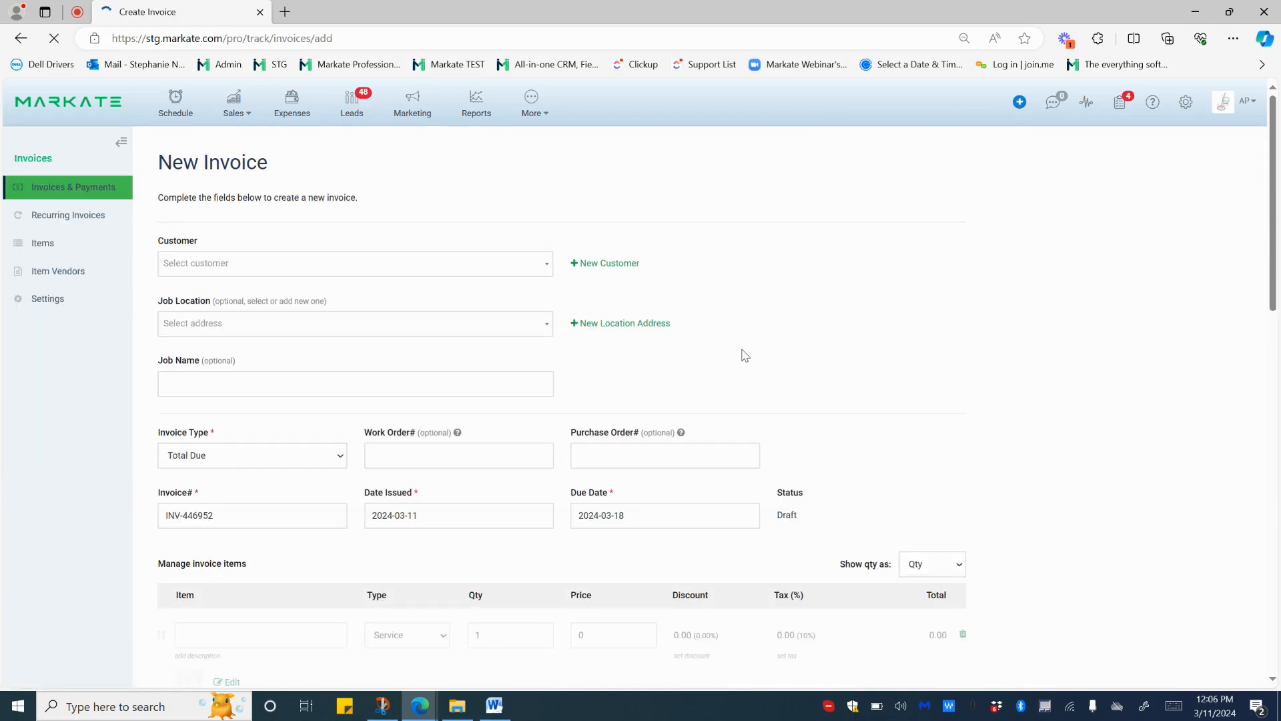
scroll("down", 3)
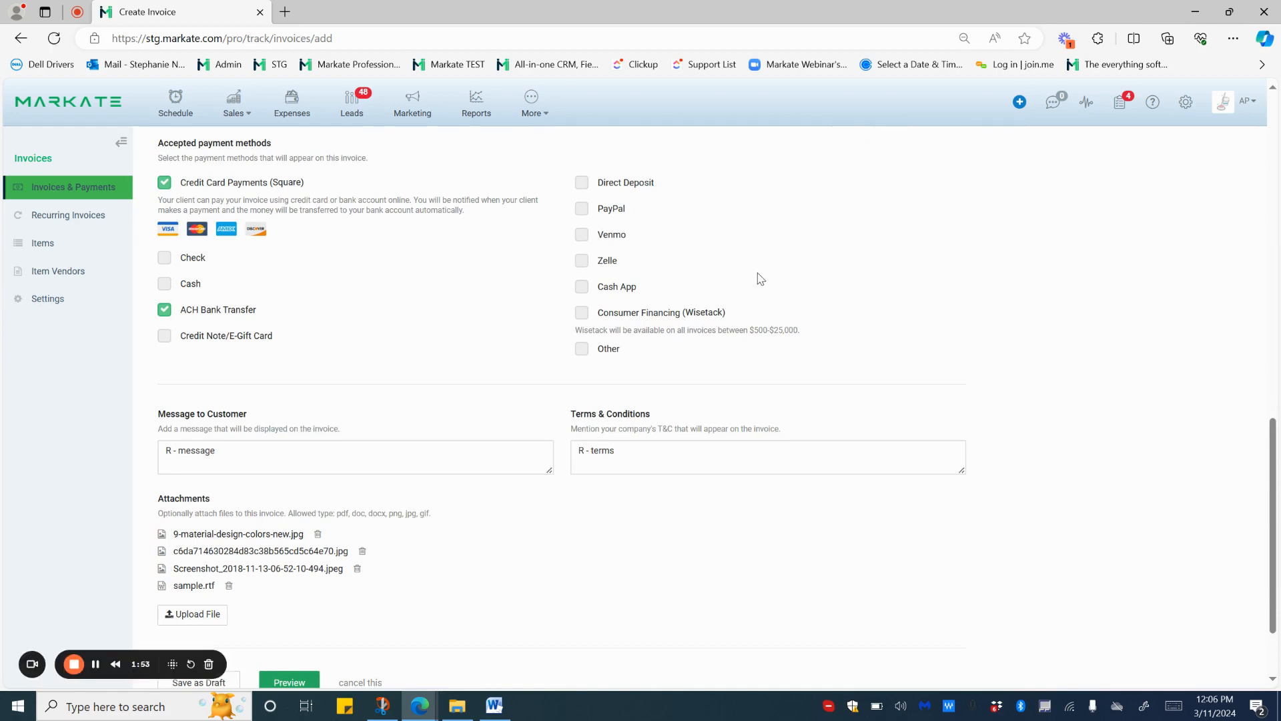
mouse_move(276, 199)
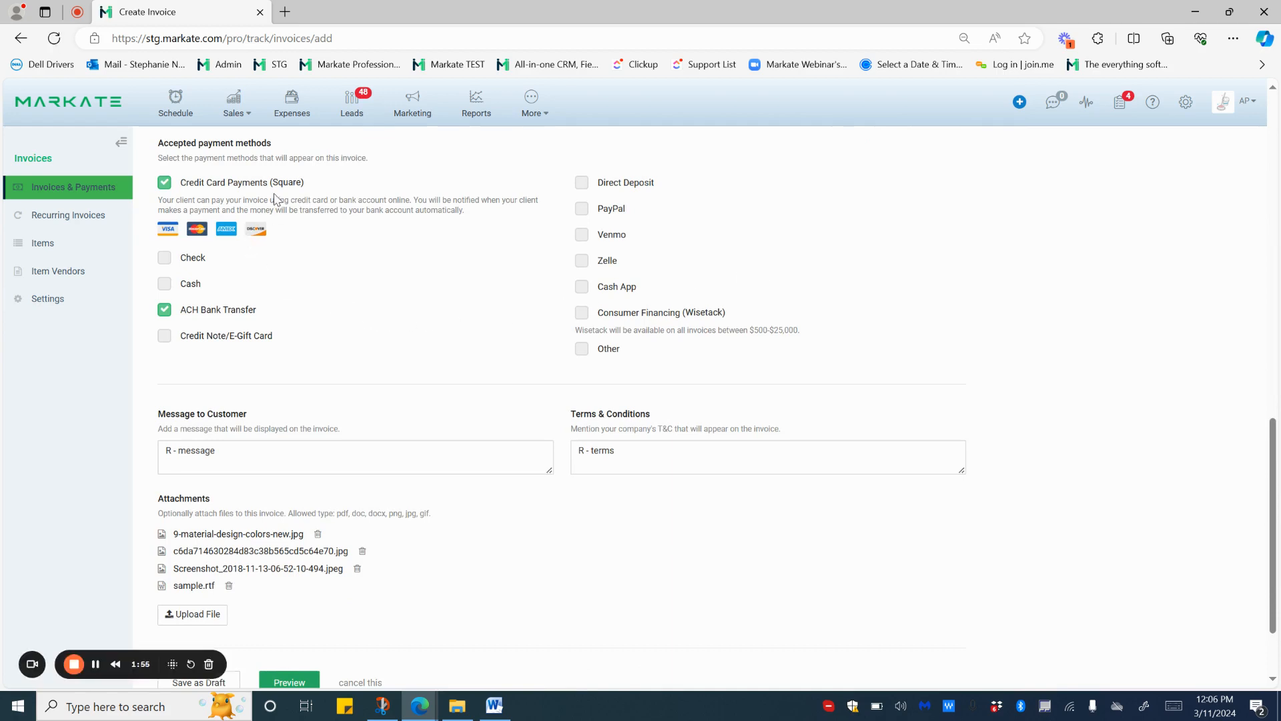
left_click(164, 309)
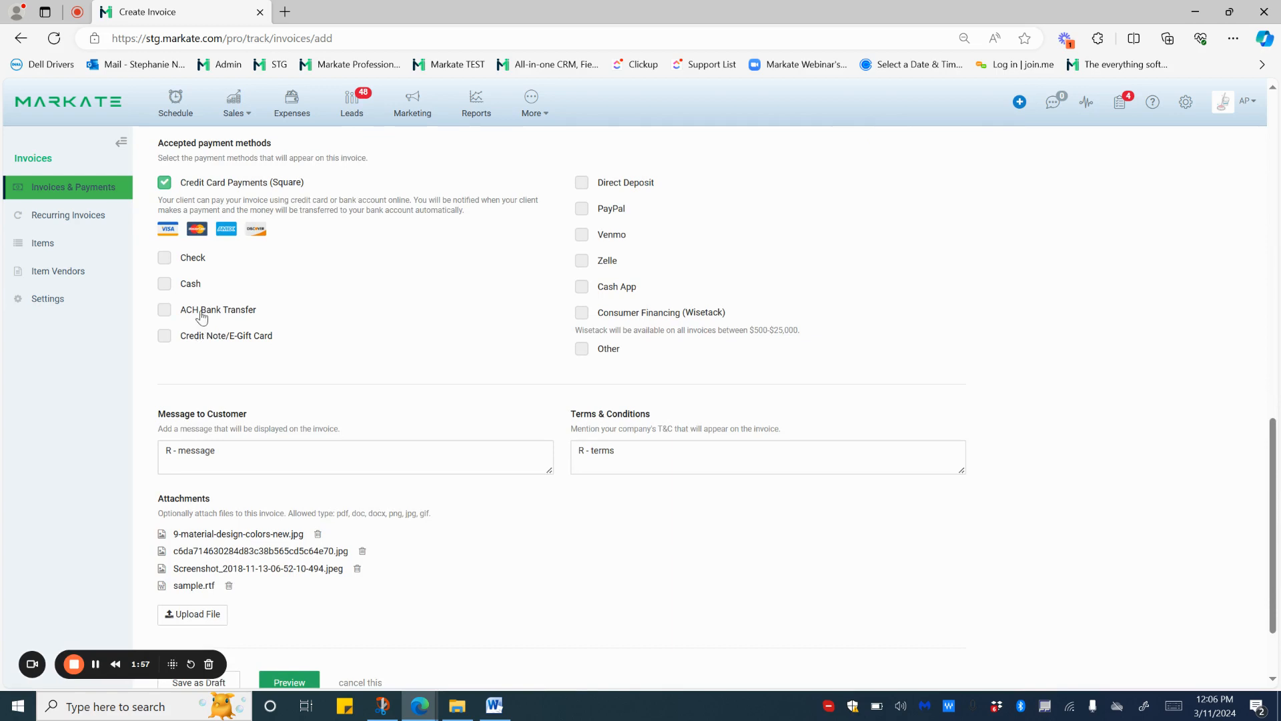
left_click(164, 310)
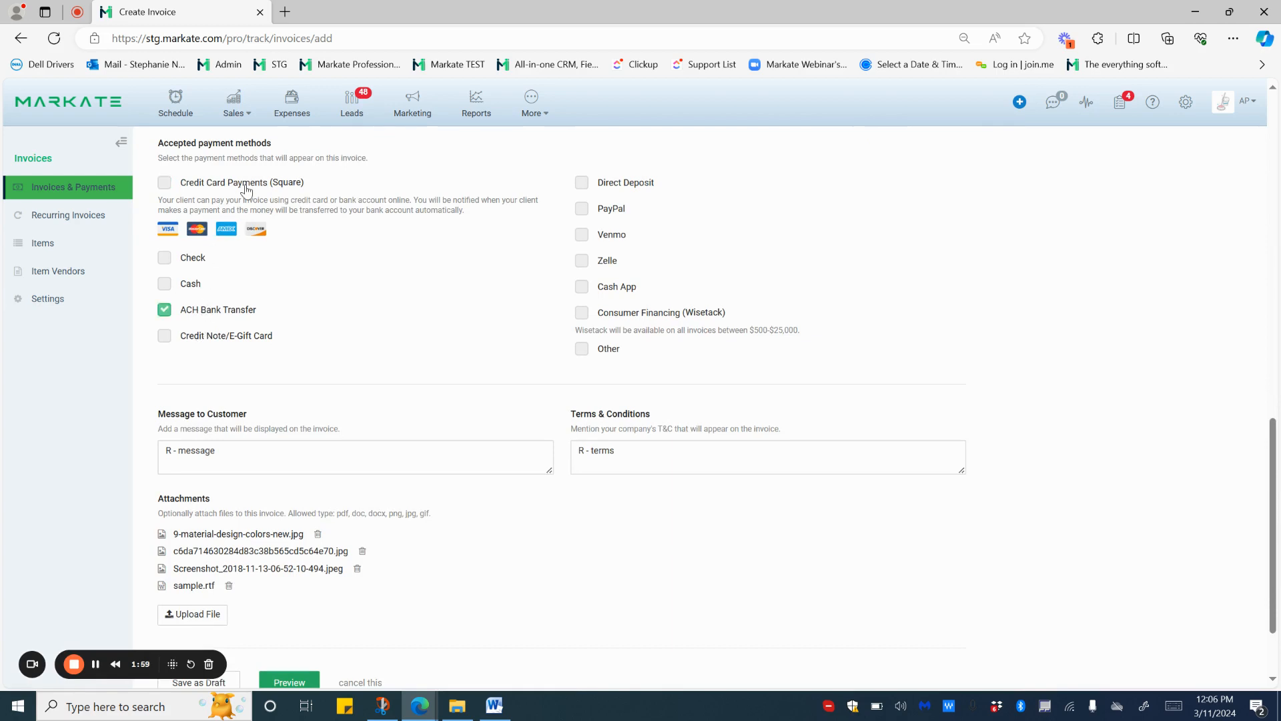
left_click(164, 182)
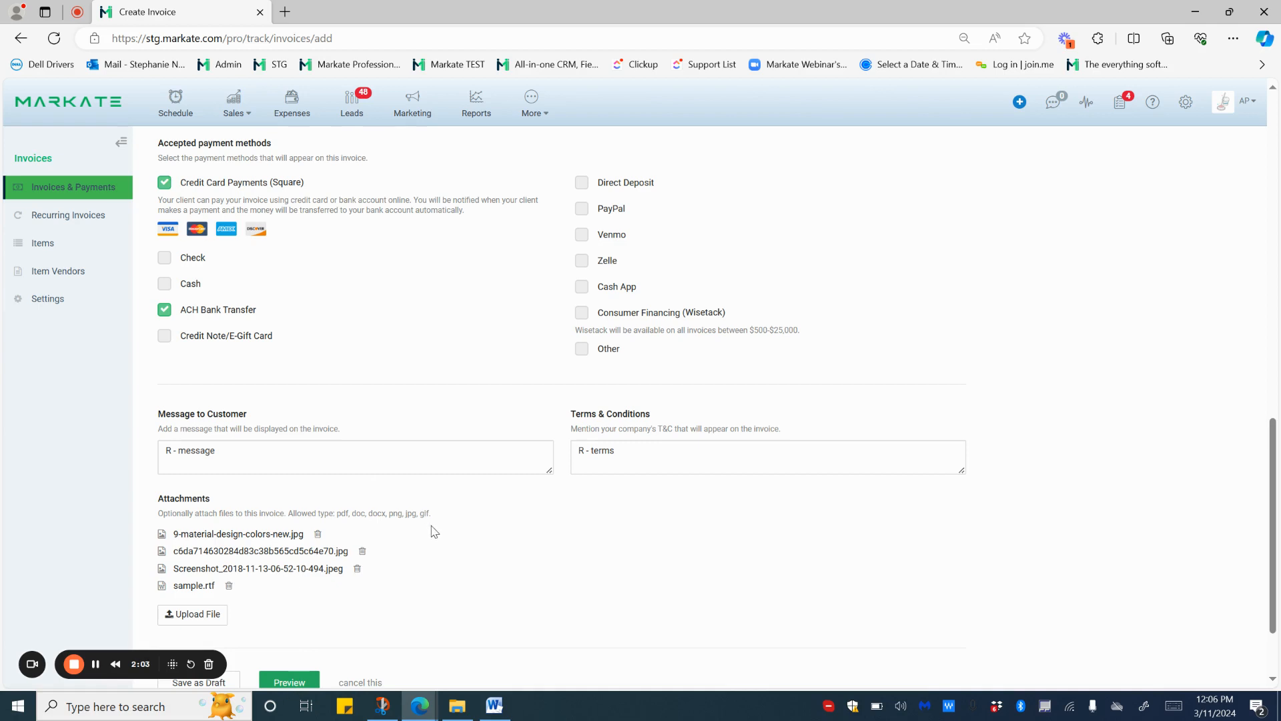
mouse_move(549, 567)
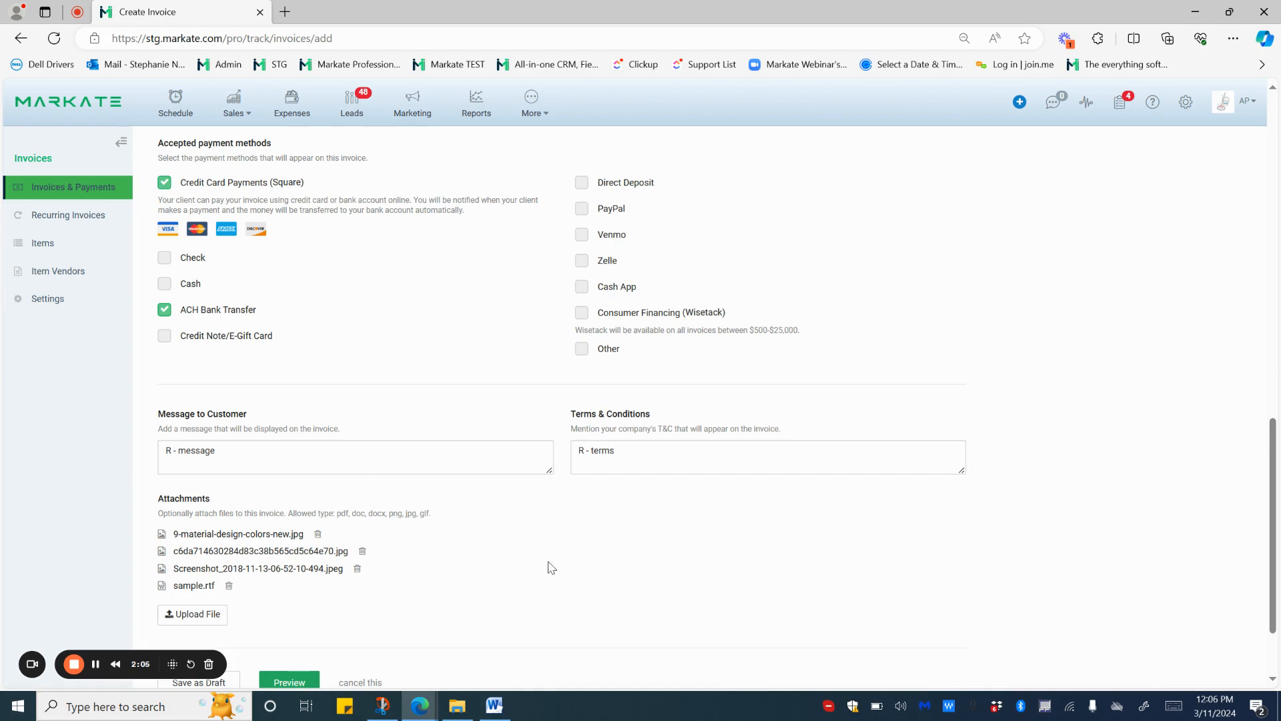